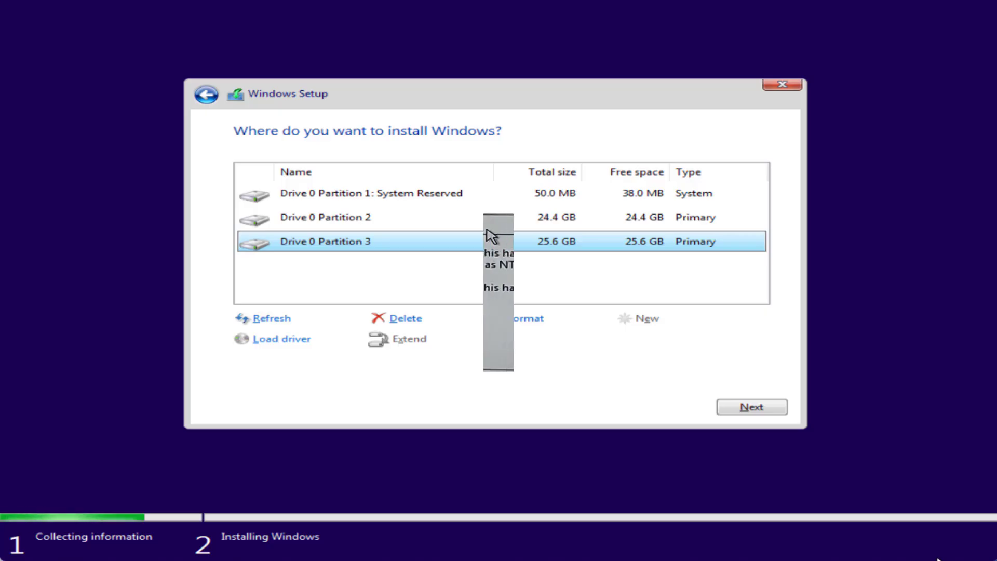
Step: Delete the 25.6 GB Drive 0 Partition 3 from the install-location list
click(751, 406)
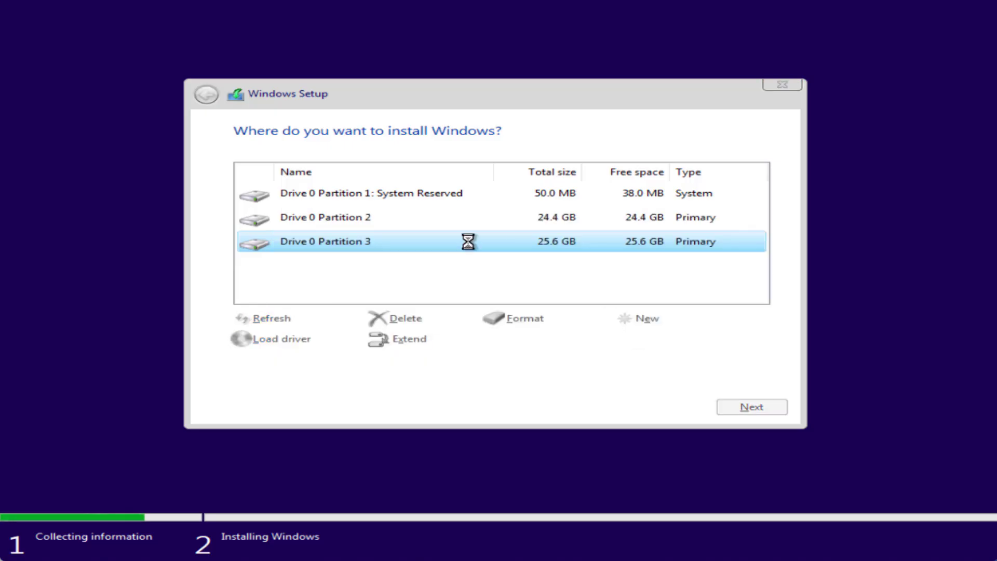
Step: Delete Partition 2 and the System Reserved partition, leaving 50.0 GB unallocated
click(404, 317)
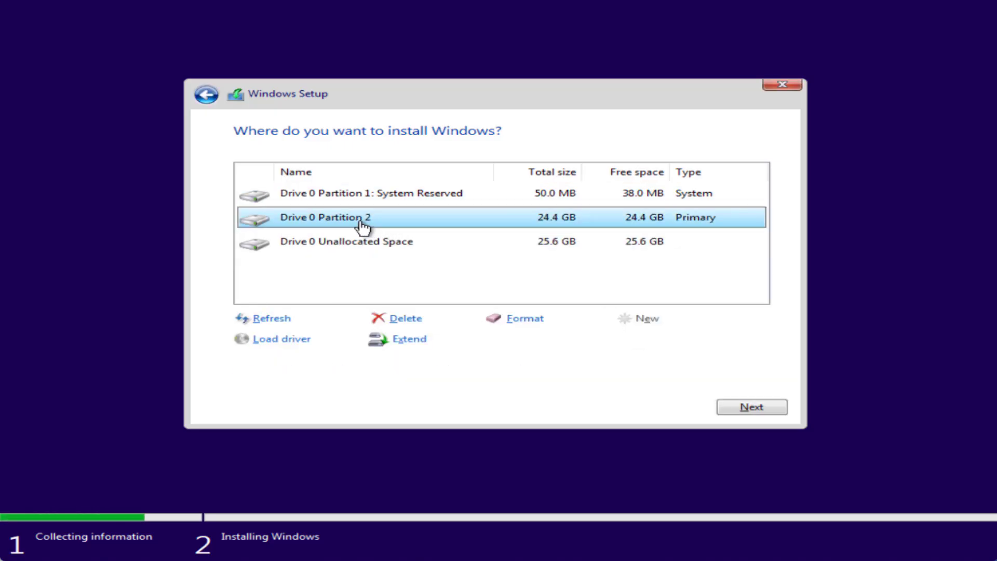
click(403, 318)
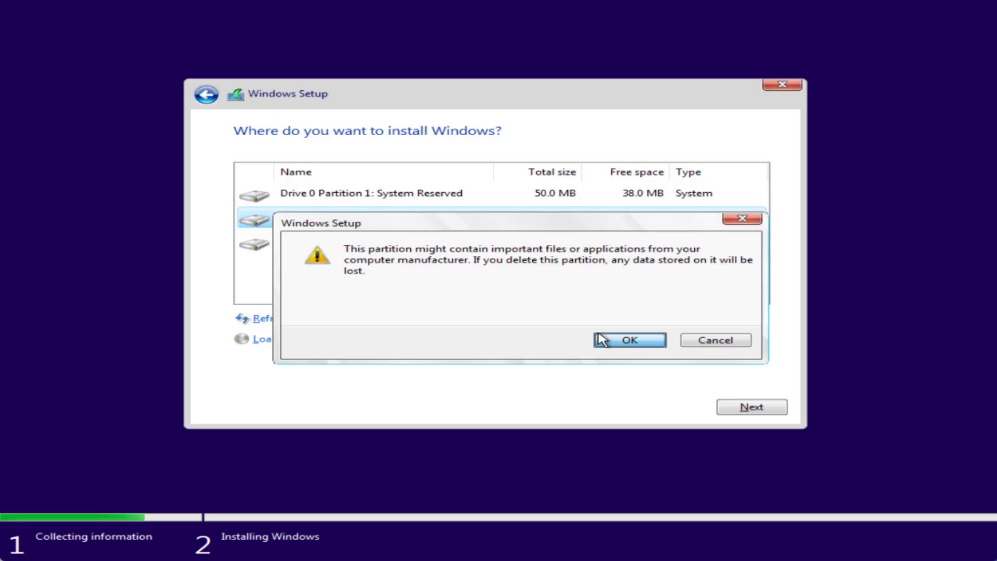
click(628, 340)
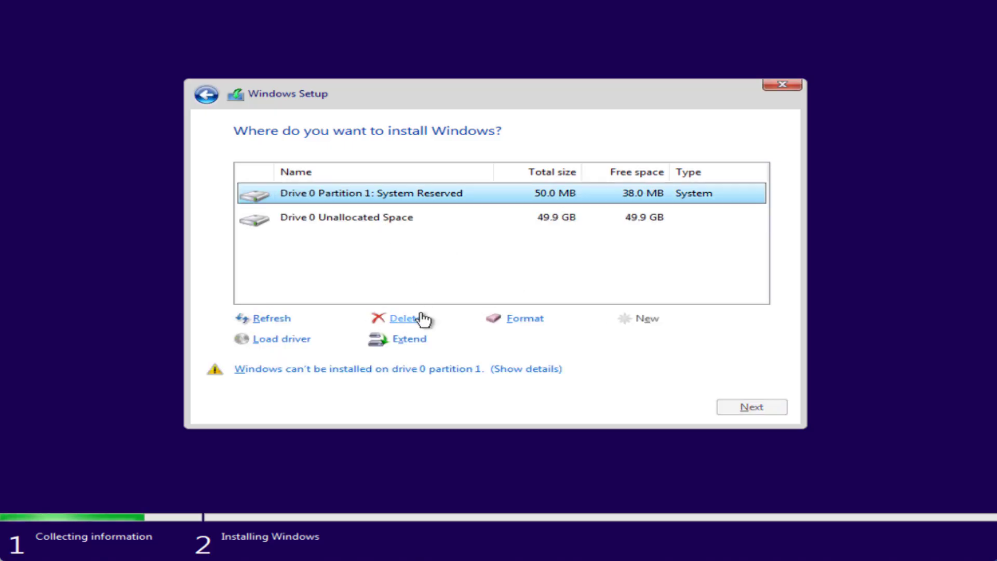
click(402, 318)
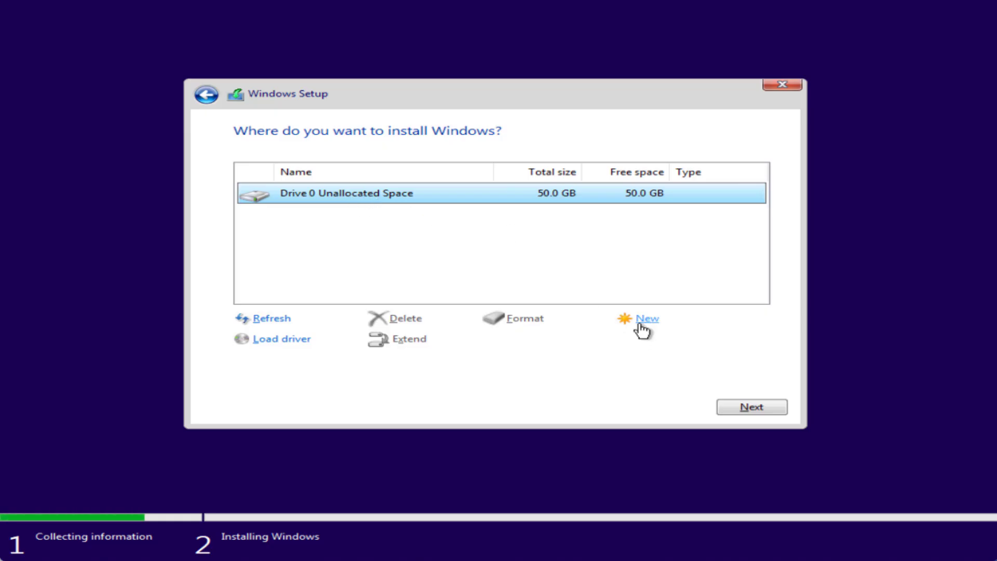
Step: Create a new partition of size 25, accepting the extra System Reserved partition
click(646, 317)
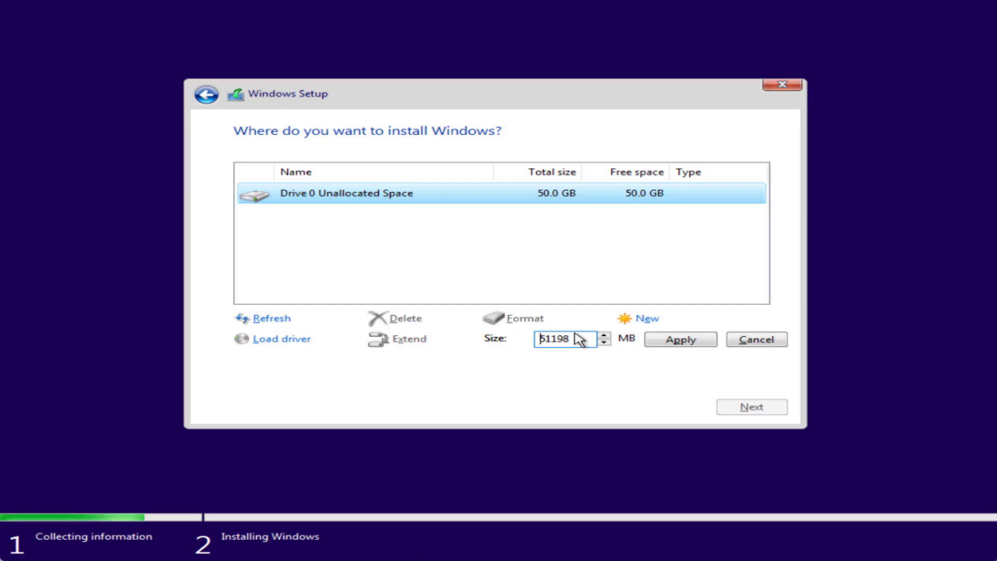
text(25)
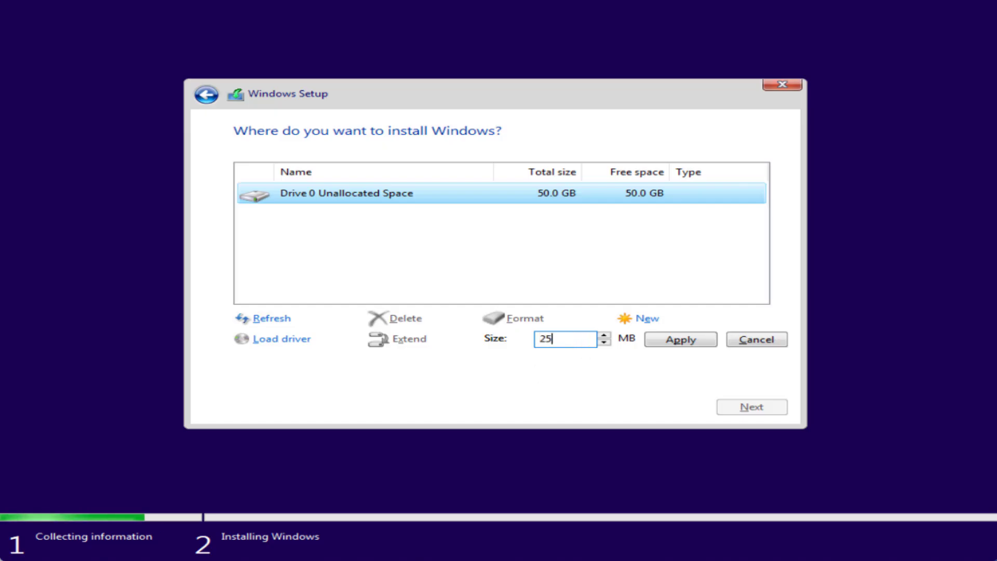
click(679, 339)
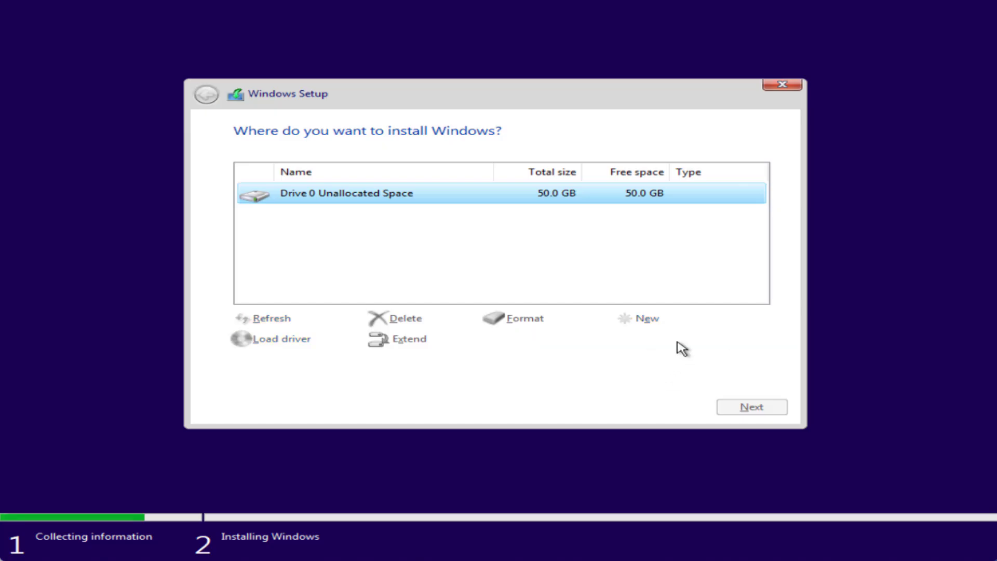
click(648, 318)
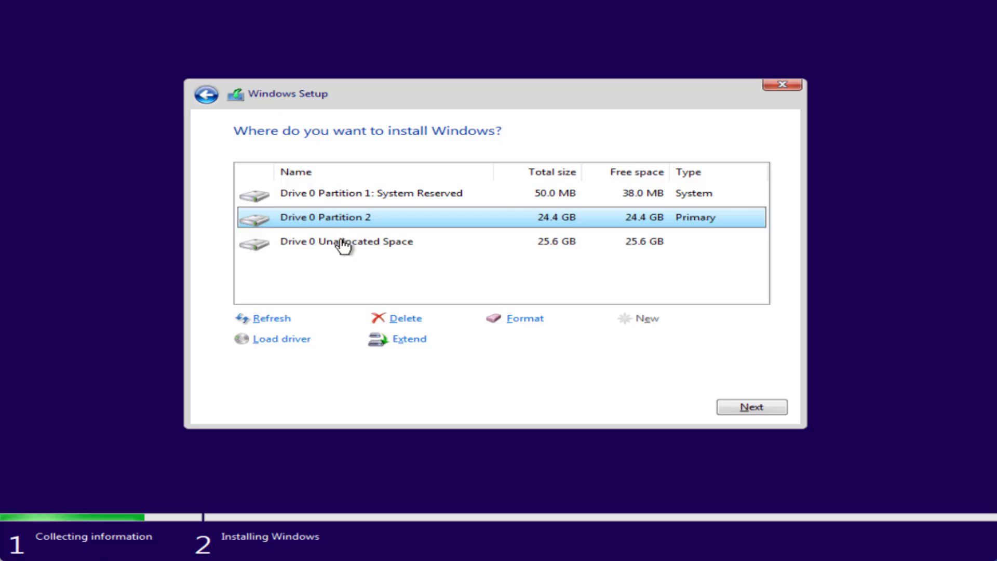
Step: Close Windows Setup and confirm quitting the installation
click(346, 241)
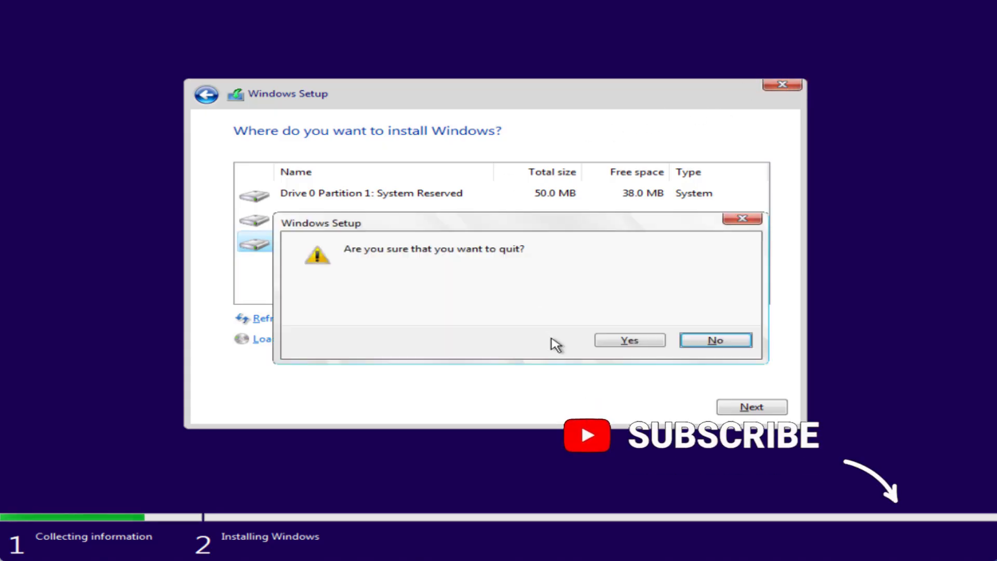
click(628, 340)
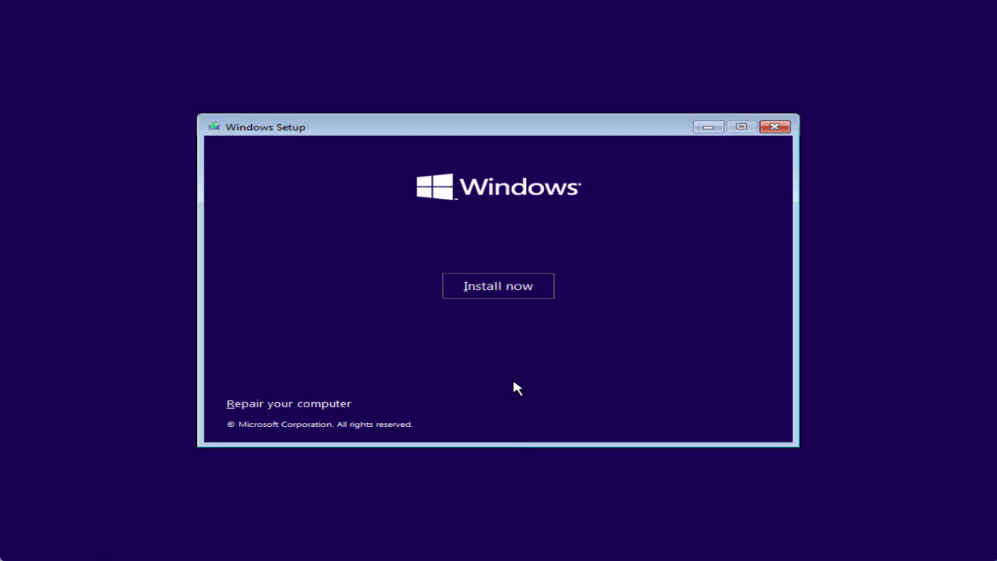
Step: Launch DiskPart from a Shift+F10 command prompt, list disks and select disk 0
key(Shift+F10)
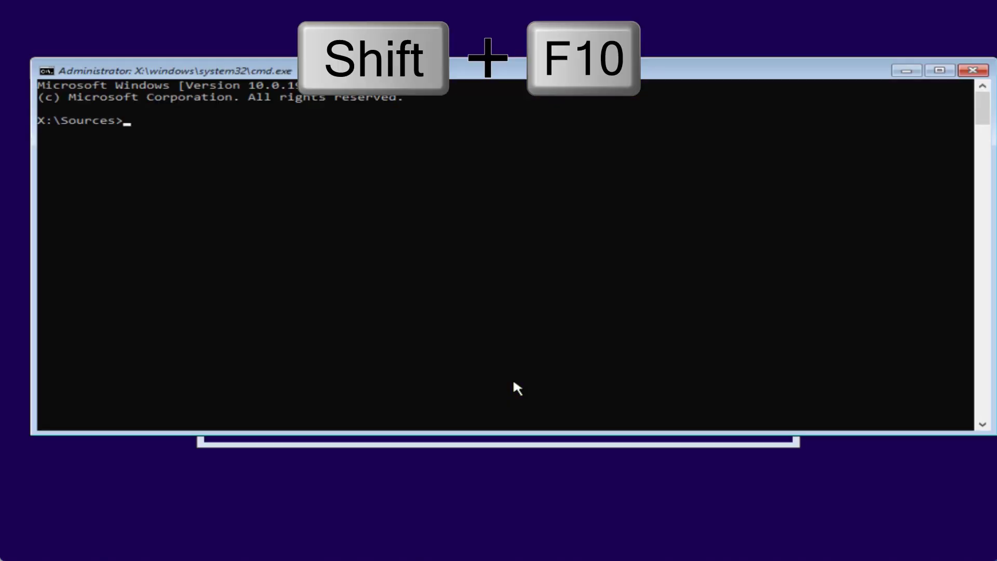
text(diskpart)
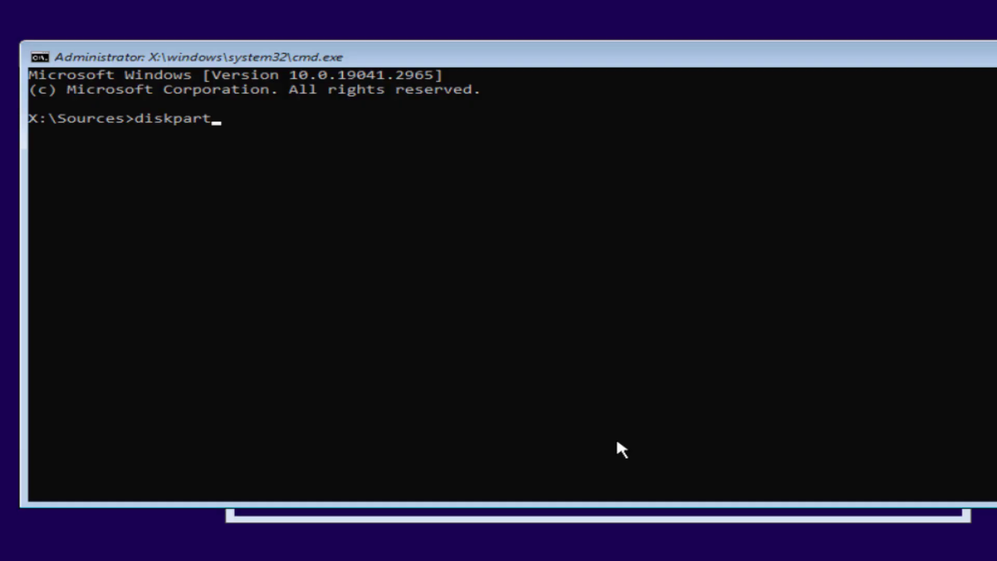
text(list disk)
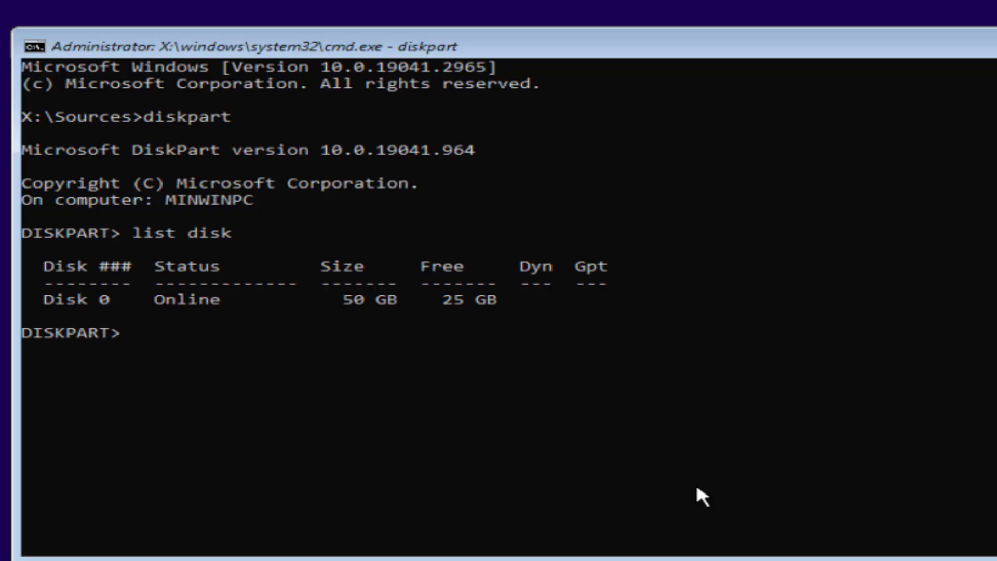
text(select disk)
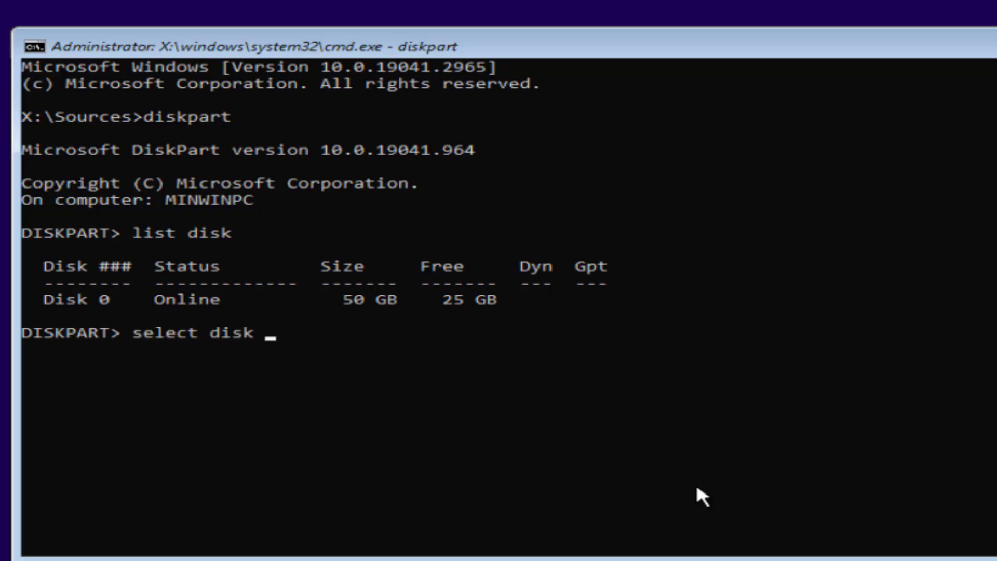
text(0)
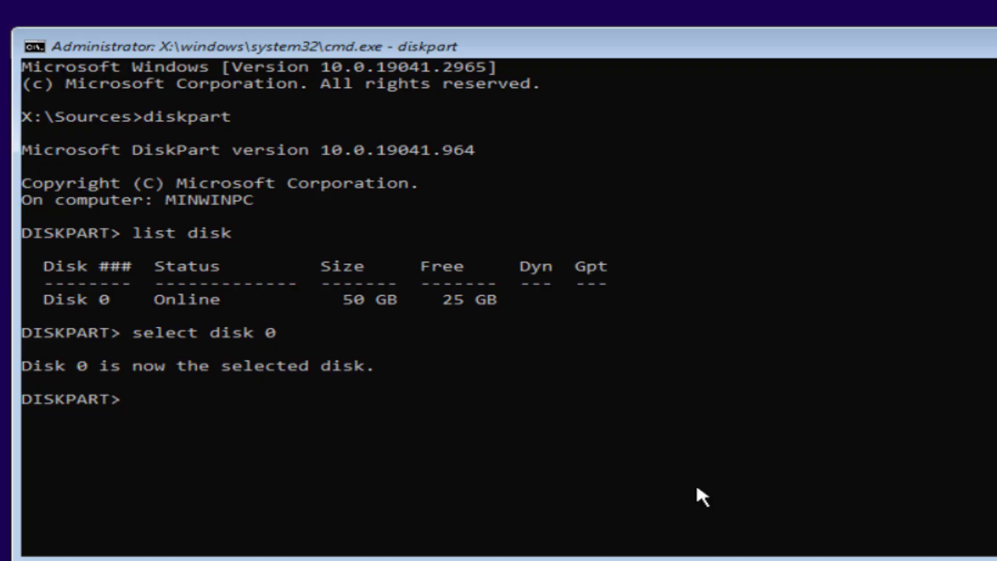
Step: List and select the partition, clean Disk 0 and convert it to MBR
text(list partition)
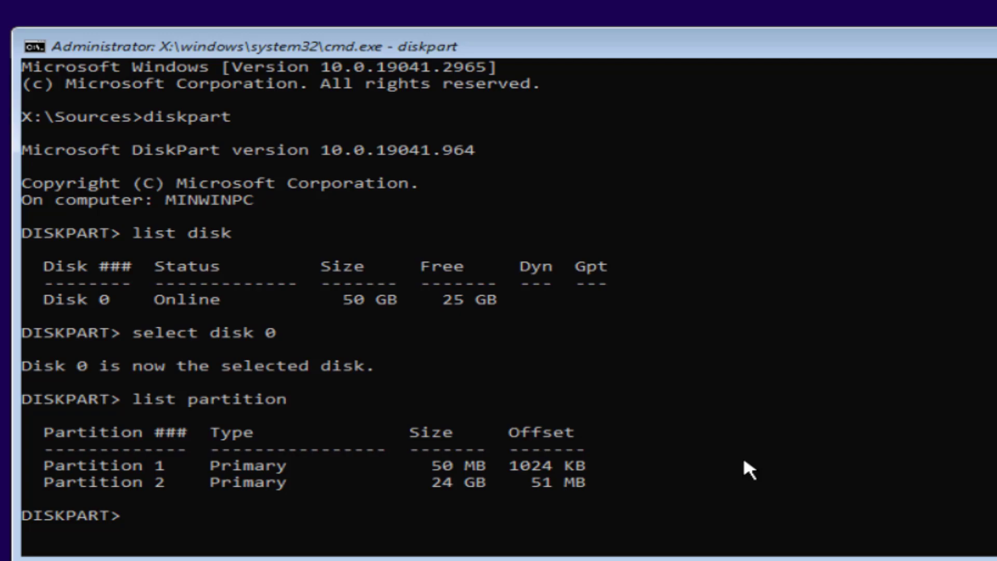
text(select partition 2)
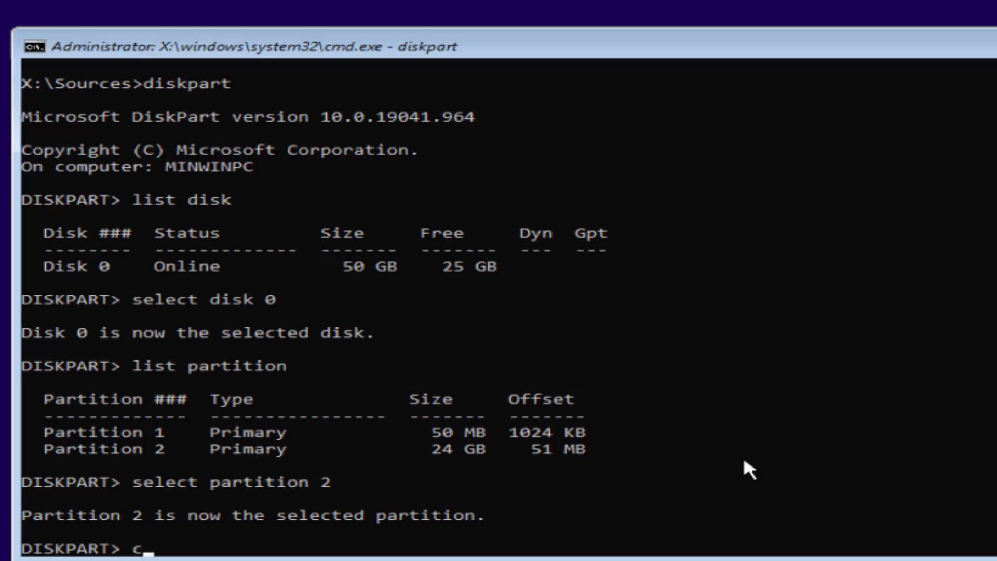
key(enter)
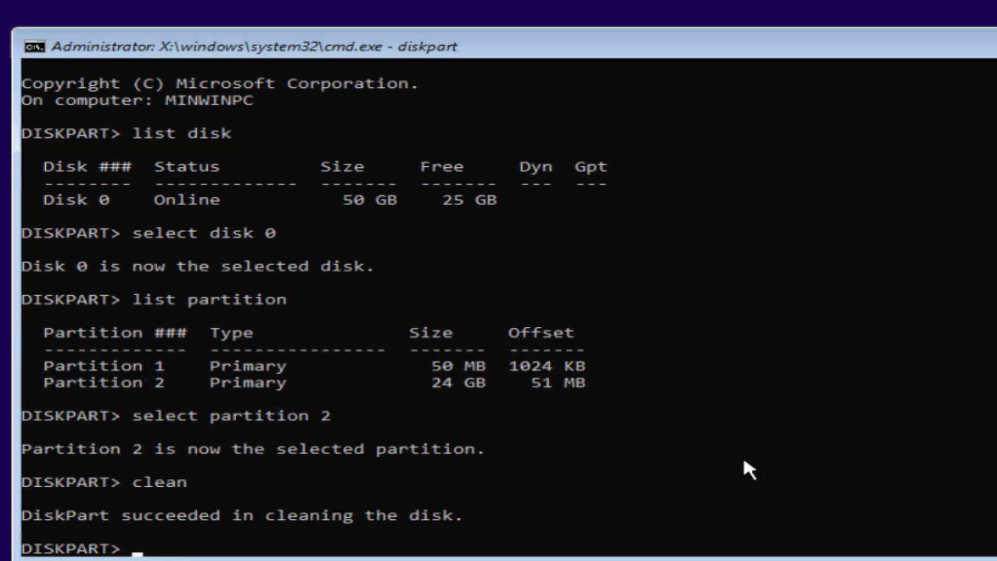
text(convert)
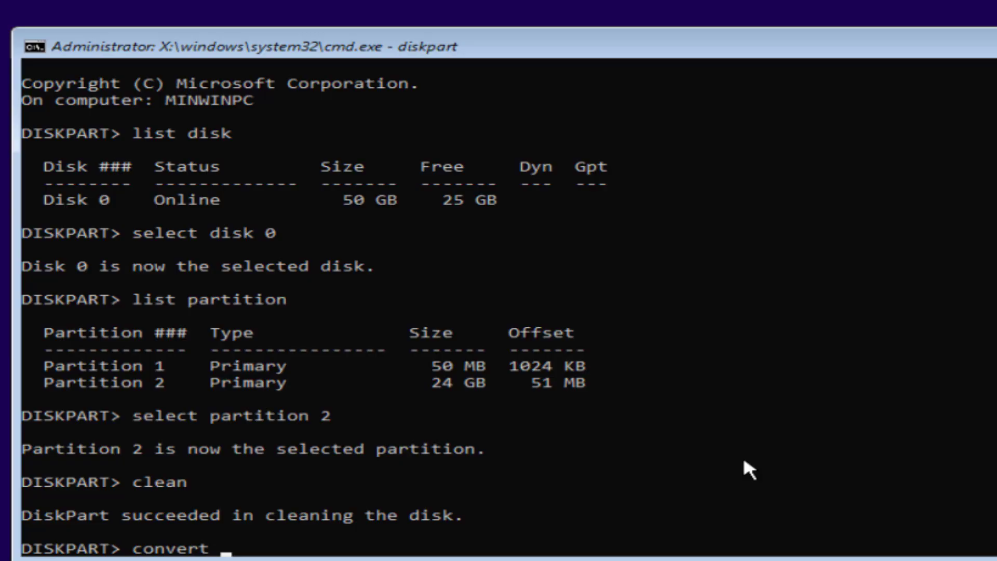
text(mbr)
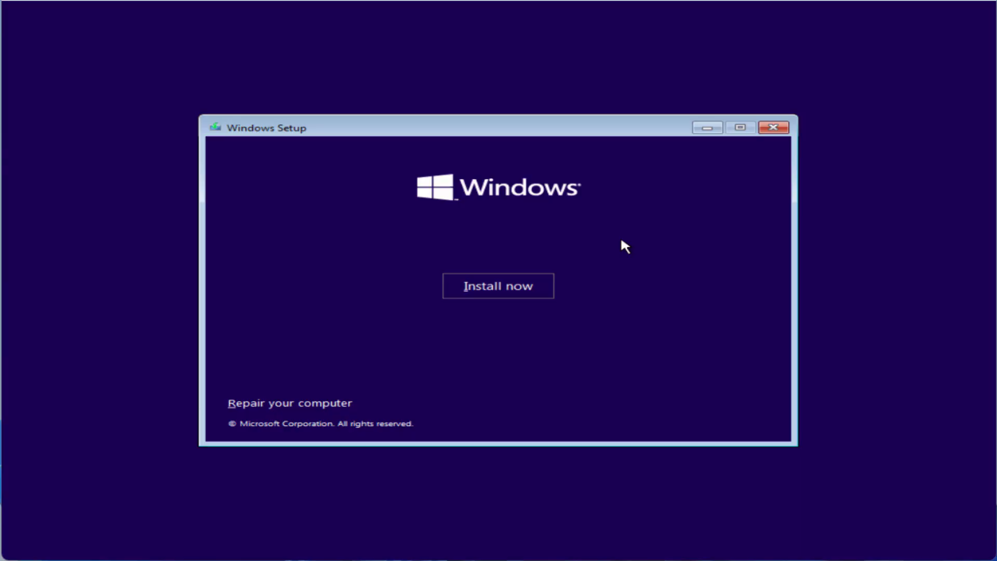
mouse_move(631, 324)
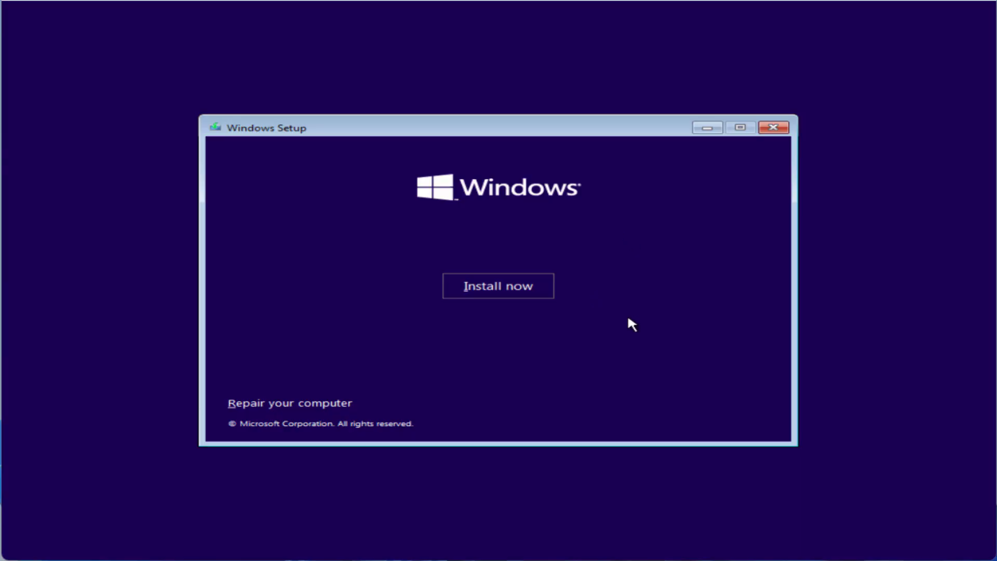
mouse_move(689, 404)
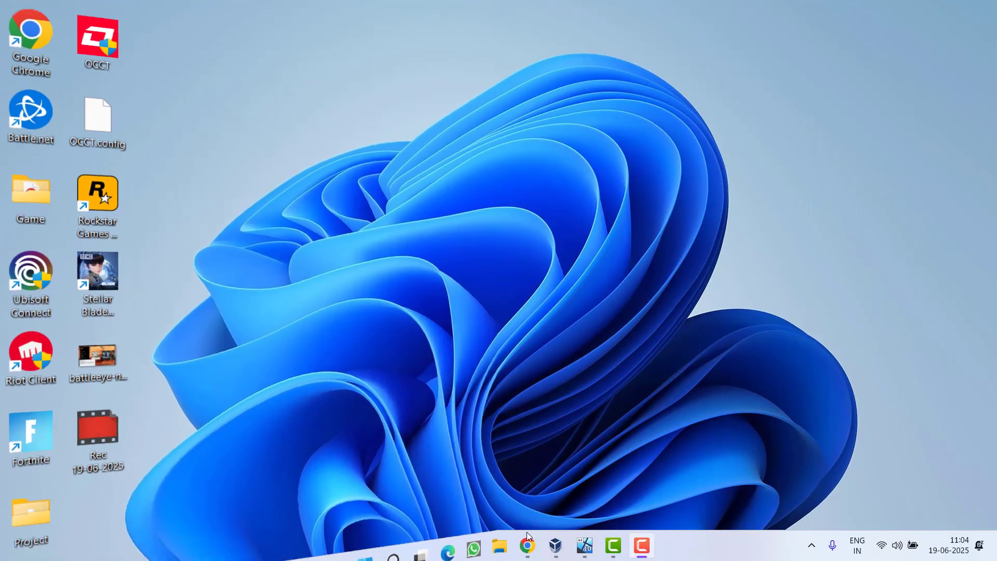
Step: Open Chrome and download the portable rufus-4.9p.exe release
click(526, 545)
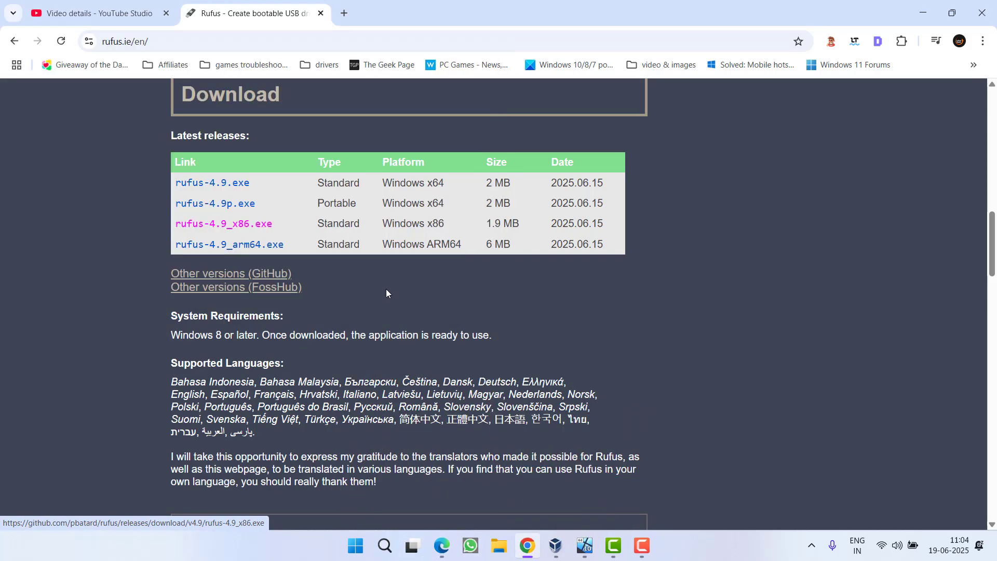
click(912, 41)
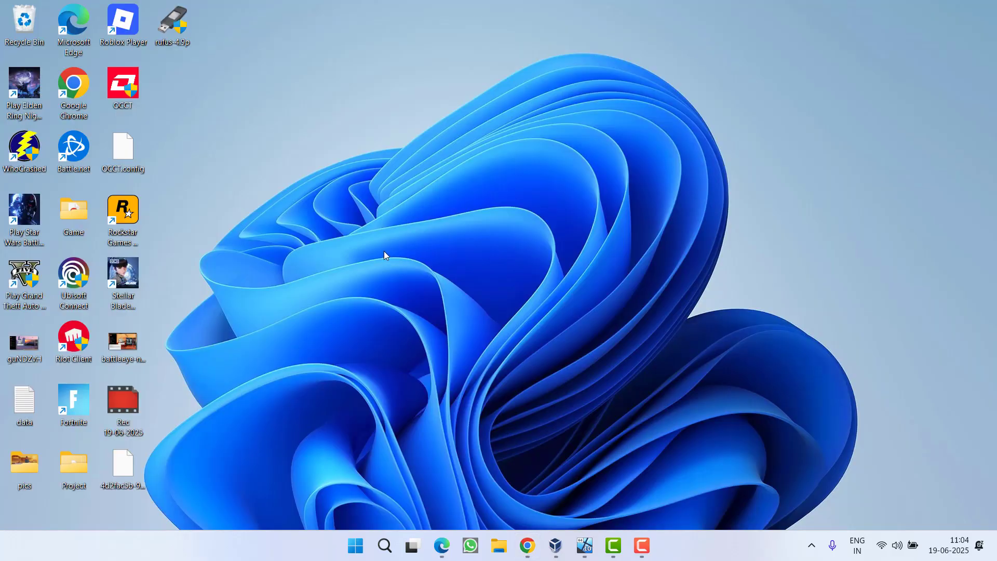
mouse_move(413, 381)
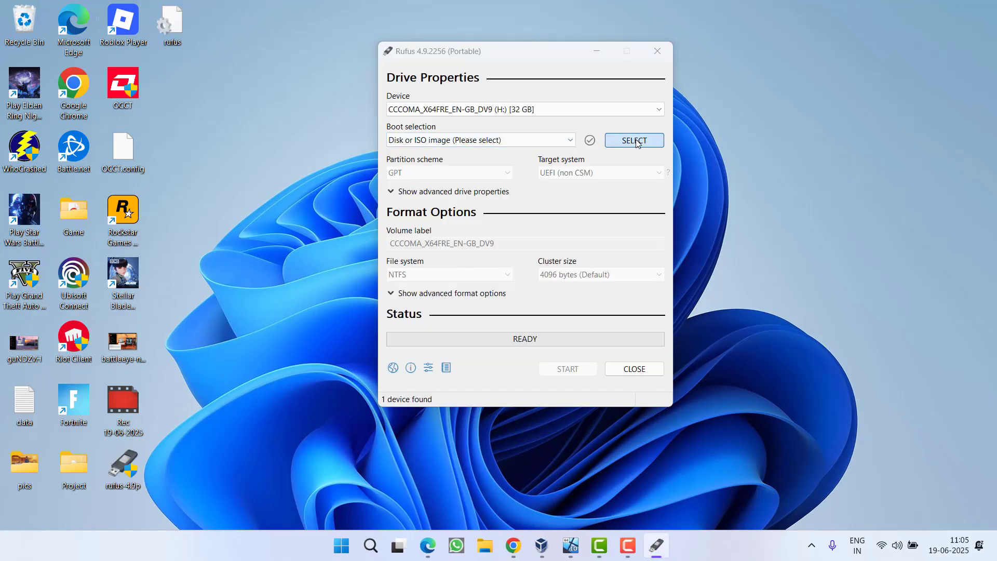
Step: Select the Win10 22H2 ISO from New Volume (F:) and set the partition scheme to MBR
click(634, 140)
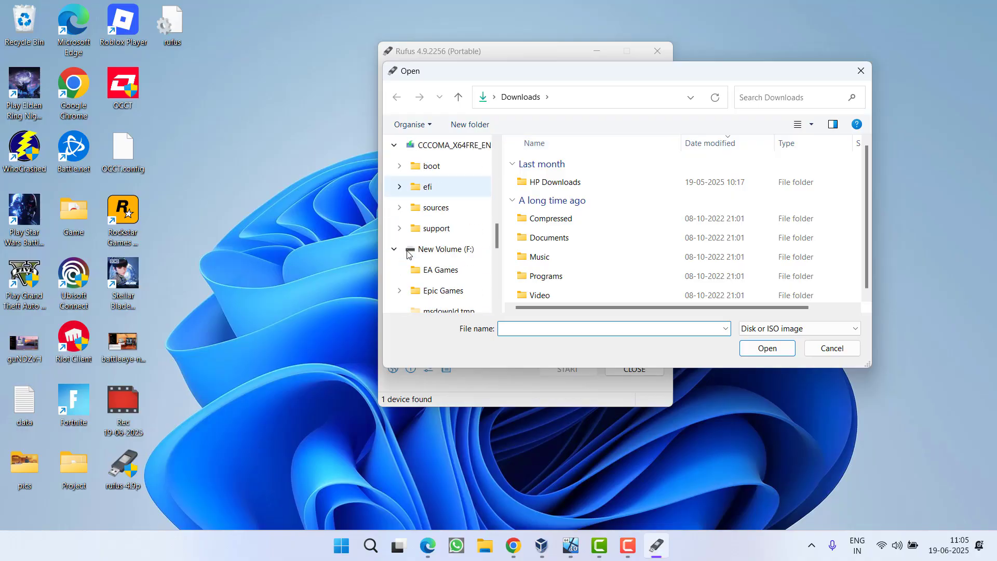
click(445, 167)
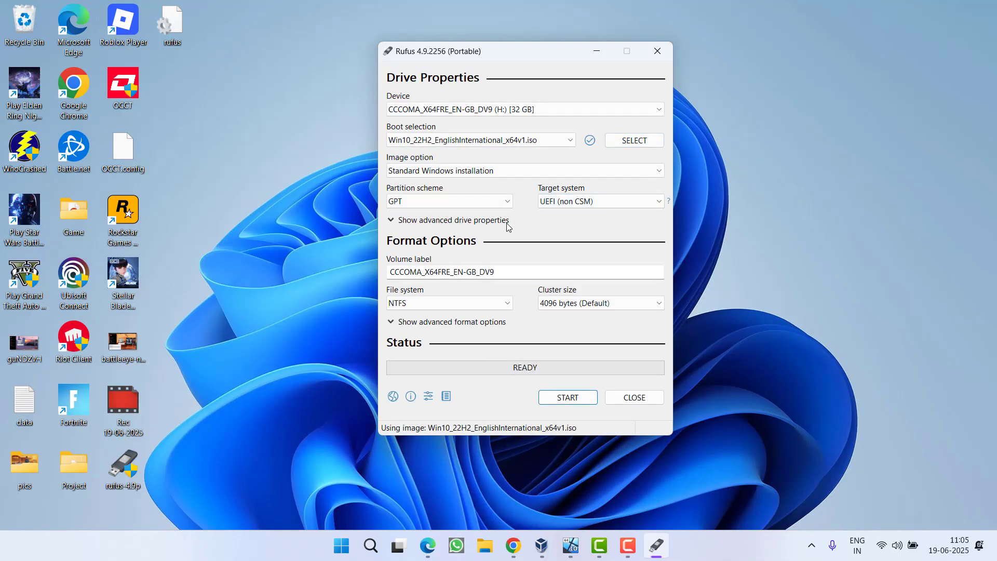
click(448, 201)
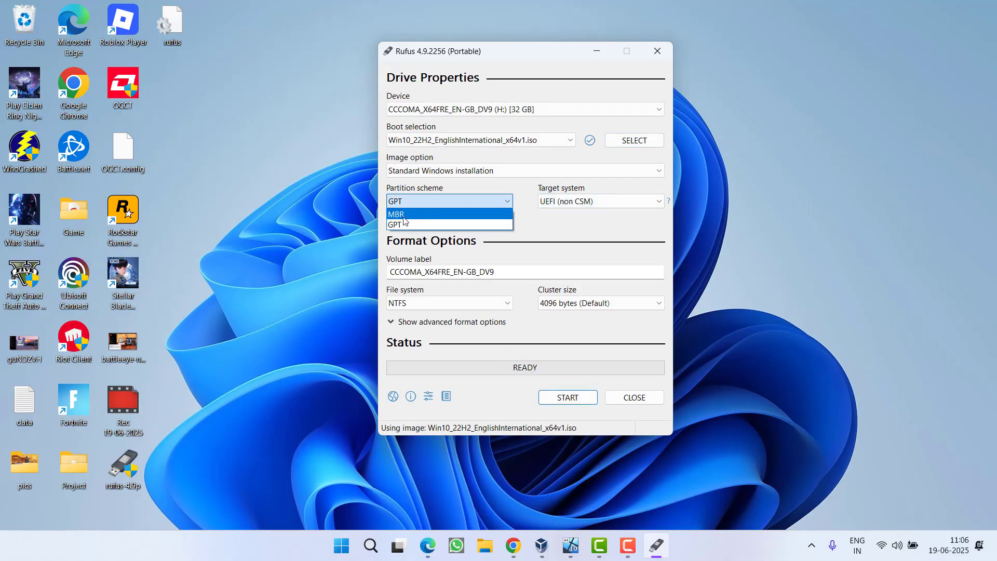
click(396, 213)
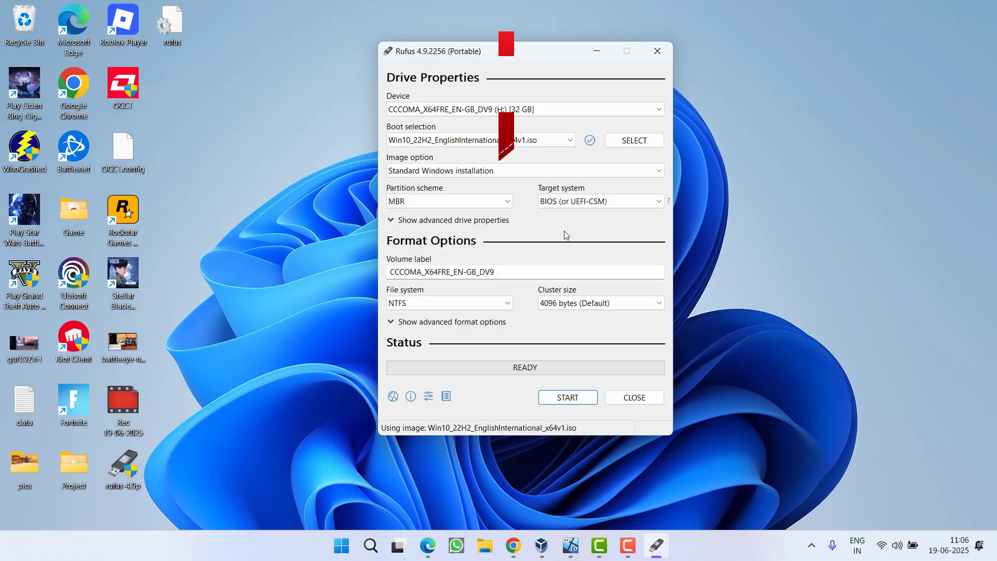